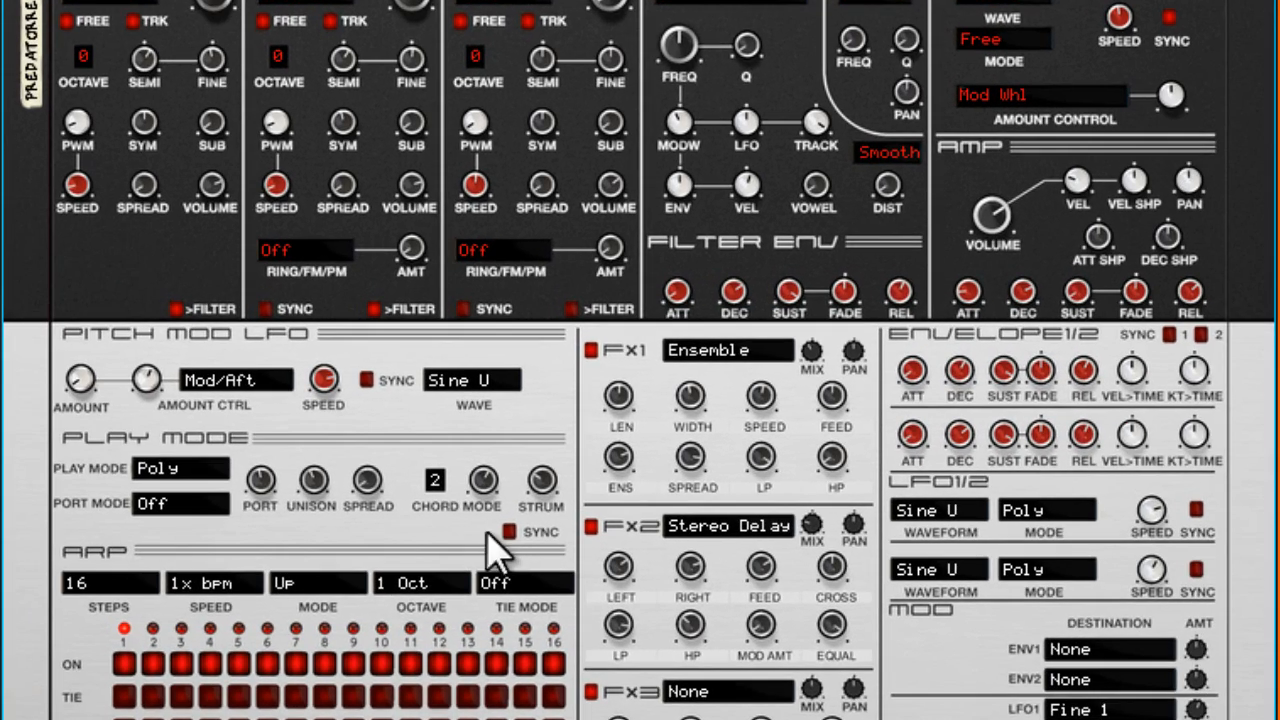
mouse_move(480, 540)
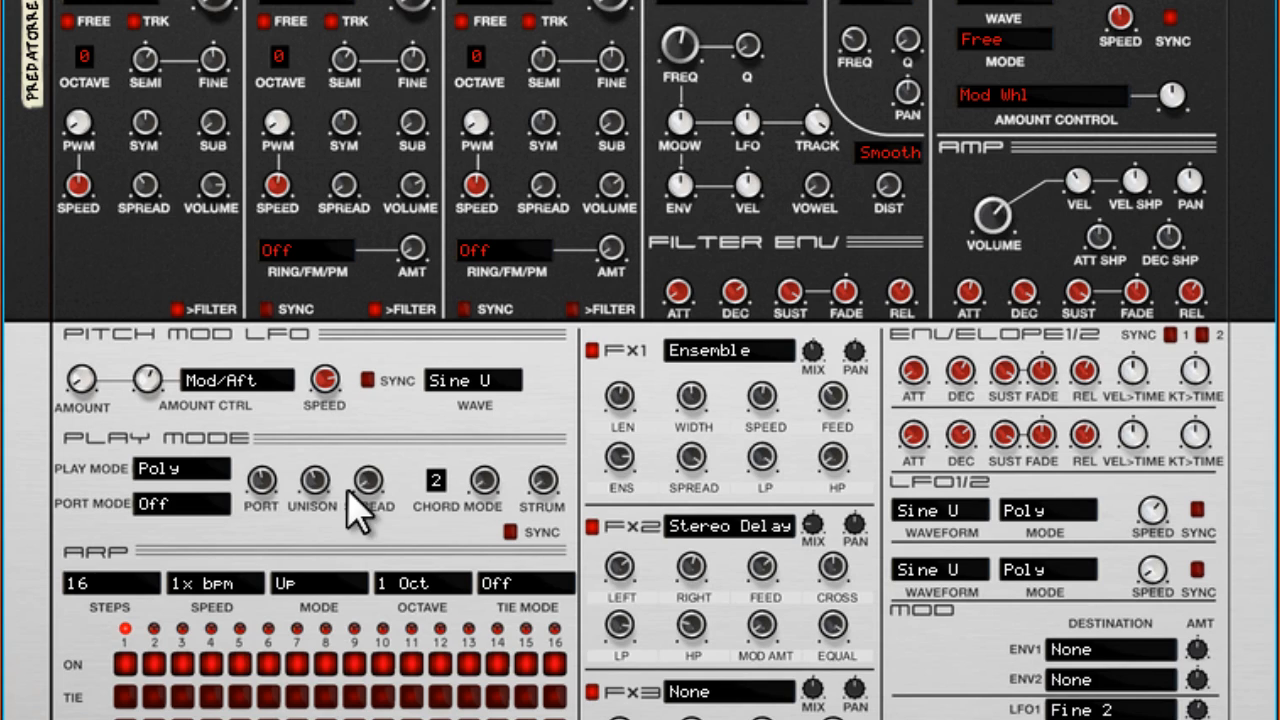
mouse_move(490, 500)
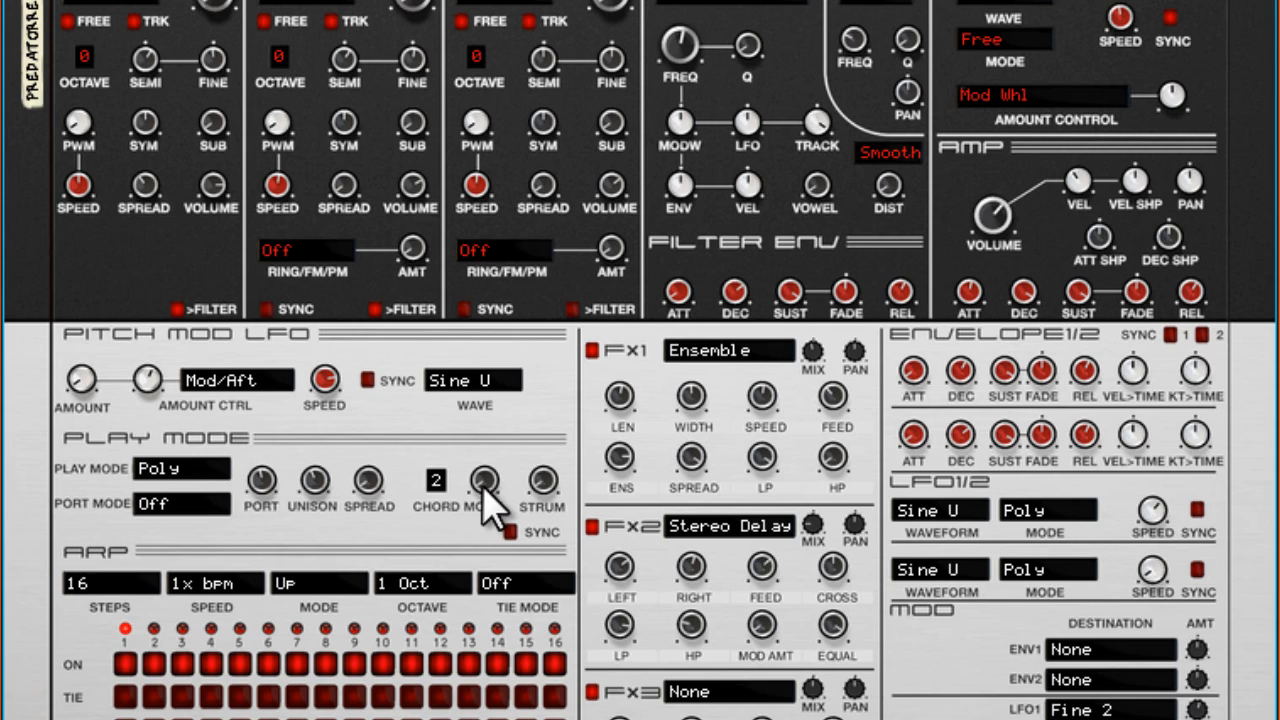
mouse_move(483, 485)
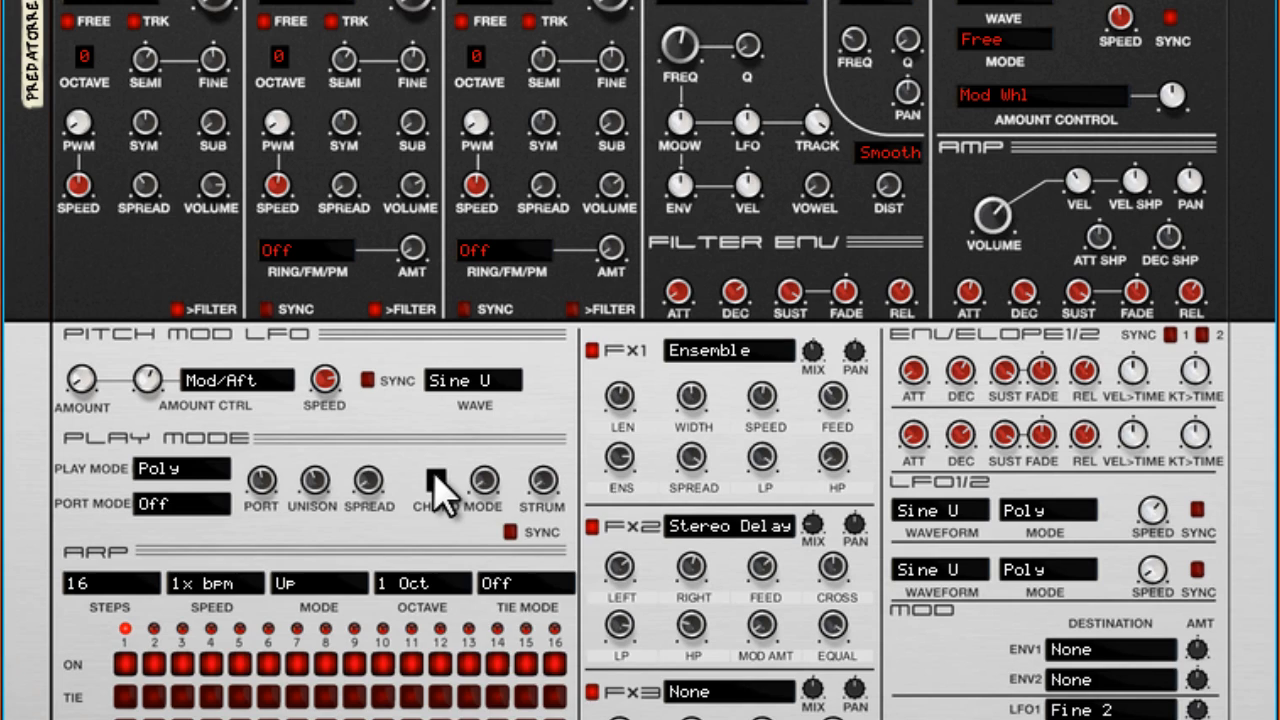
Step: Sweep the Chord Note 2 Offset knob from Off through negative values, settling around 8
left_click_drag(484, 480, 484, 470)
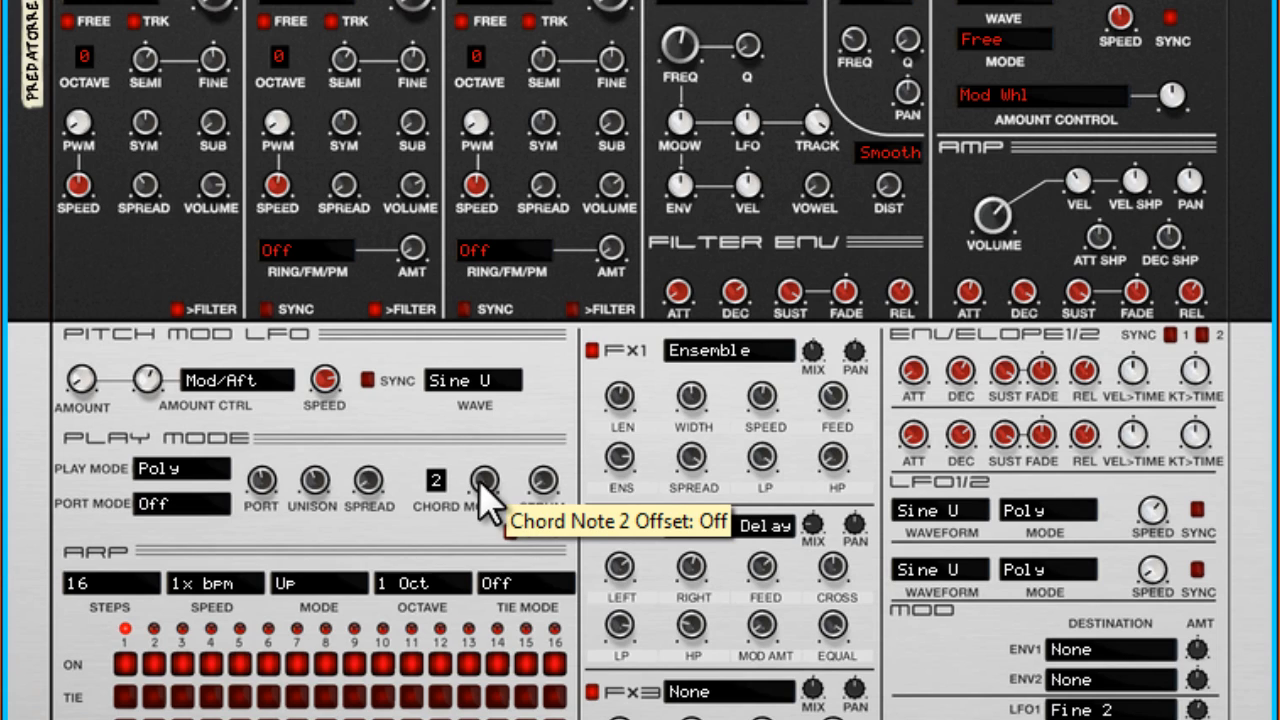
mouse_move(505, 515)
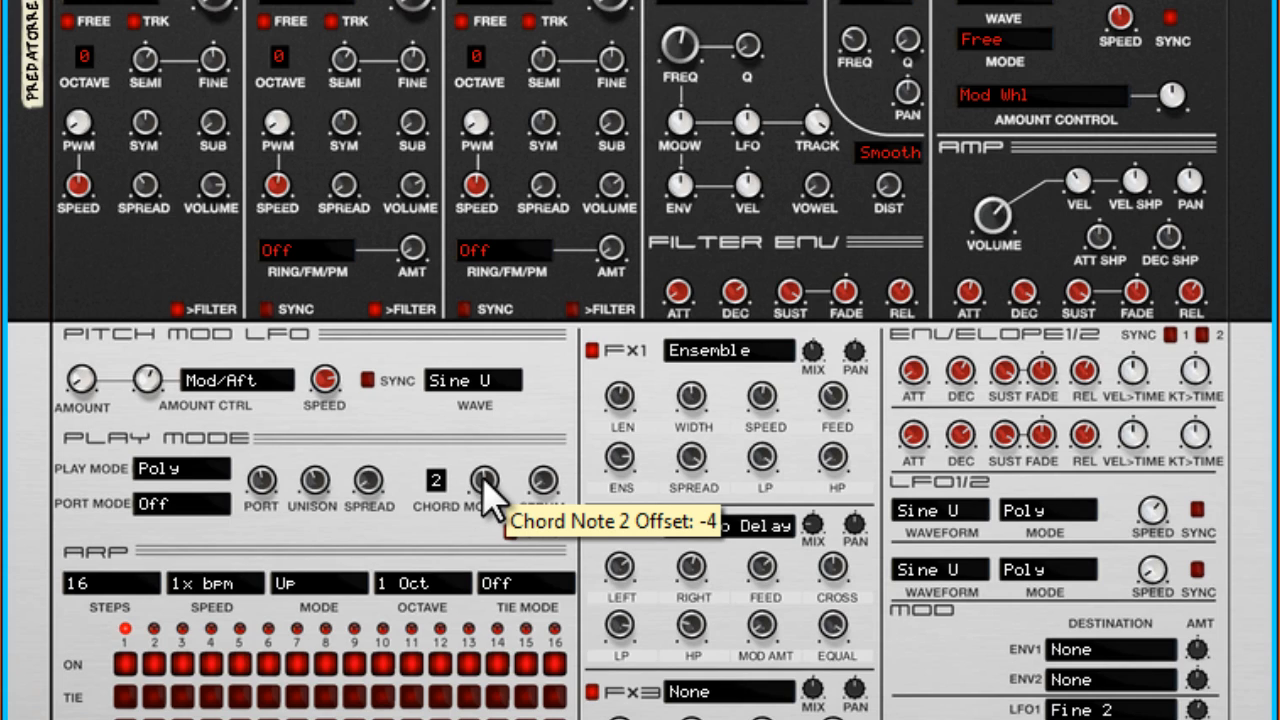
left_click_drag(483, 478, 483, 520)
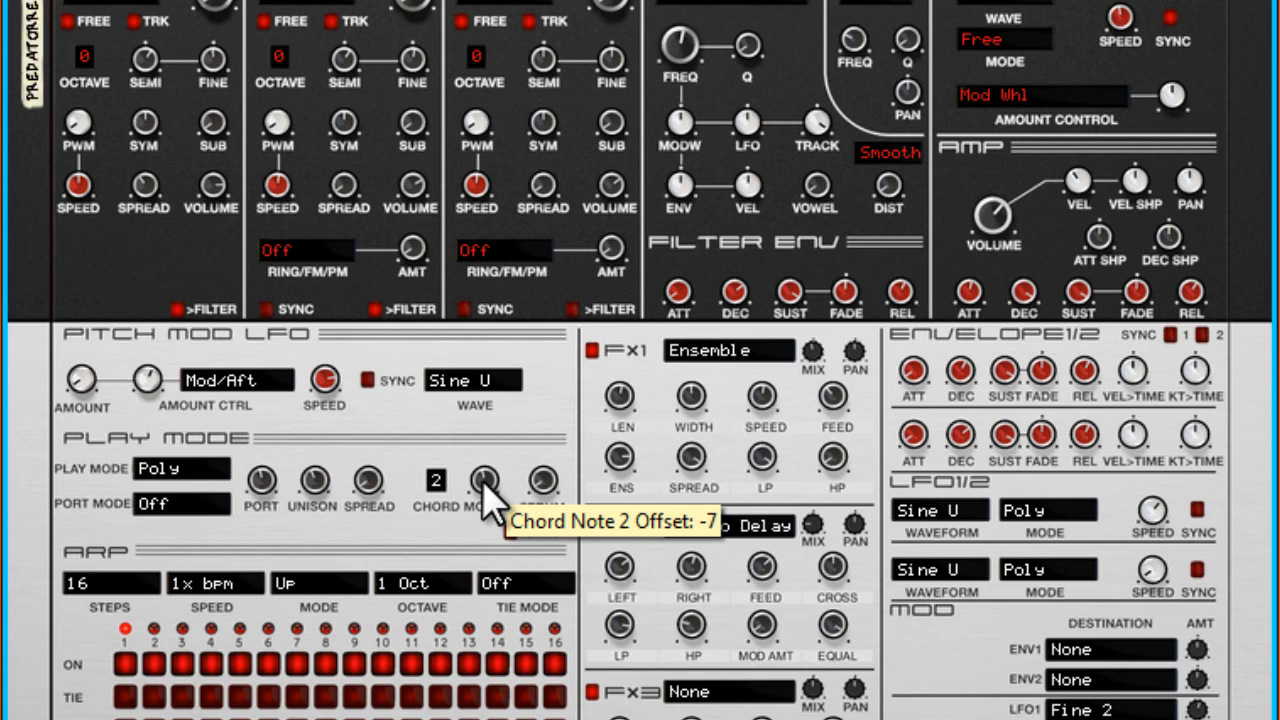
left_click_drag(480, 480, 490, 470)
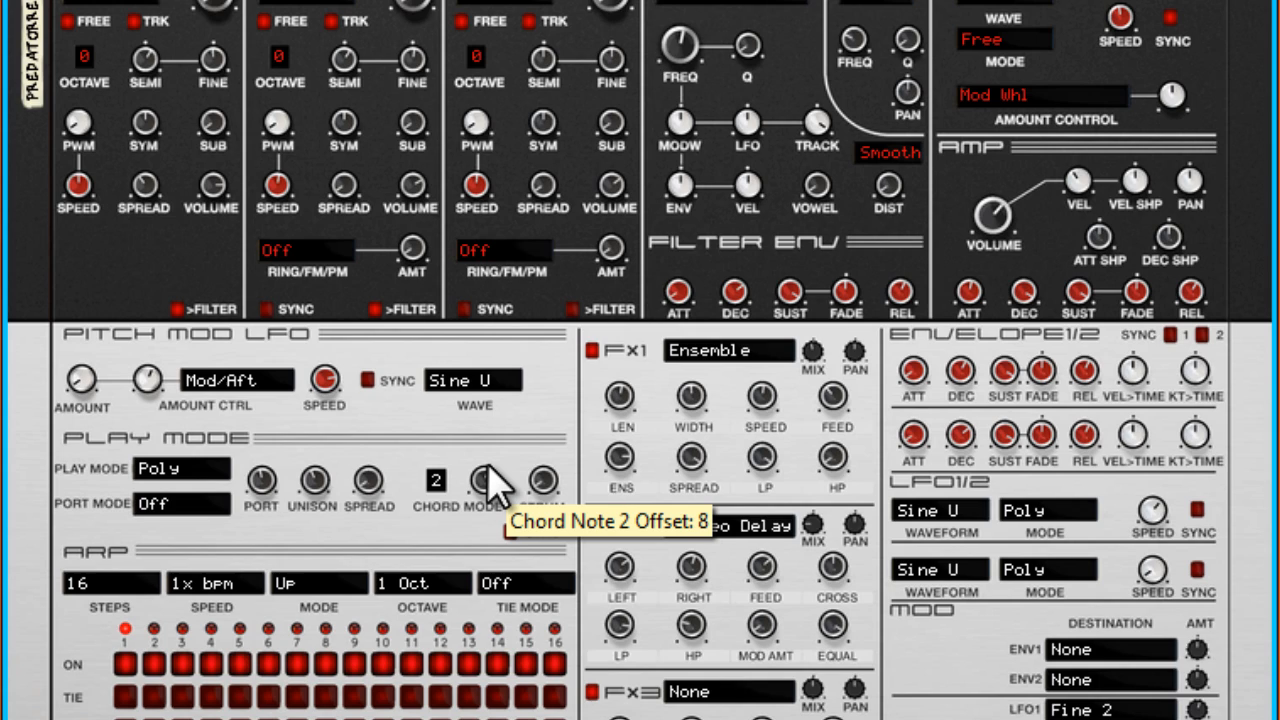
left_click_drag(483, 480, 483, 500)
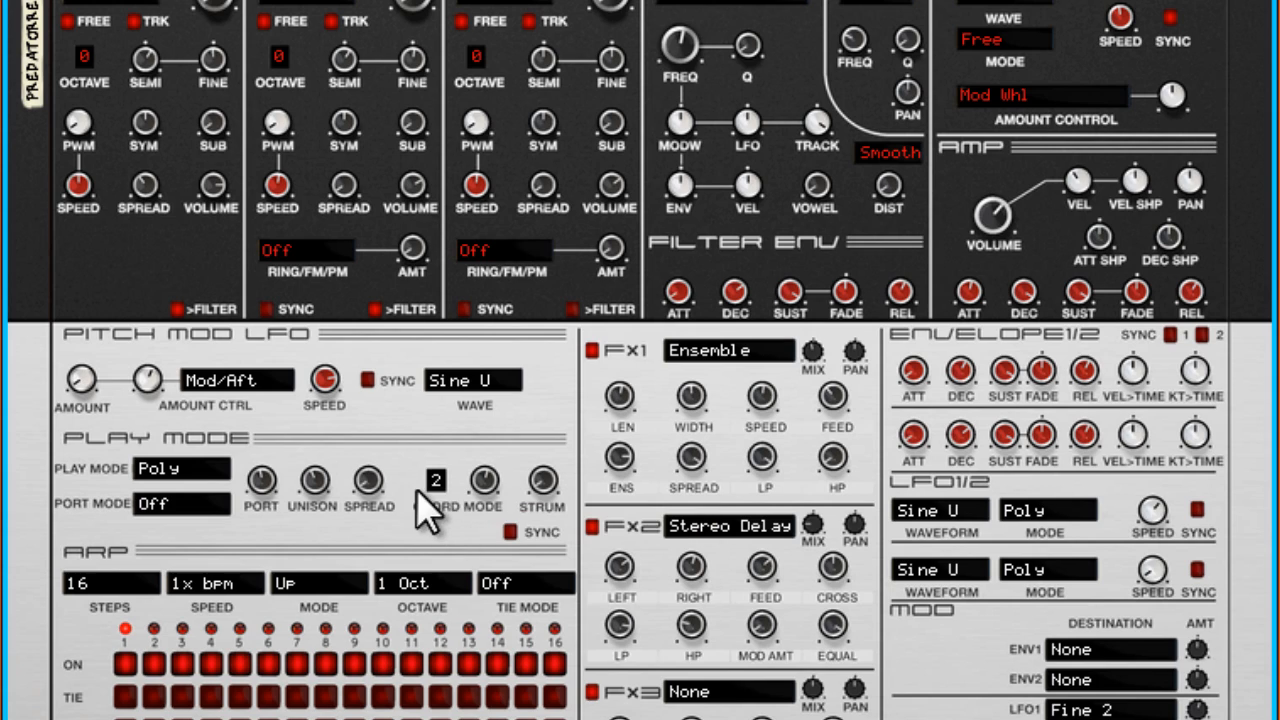
Step: Set the Chord Mode display to 3 notes
left_click(436, 480)
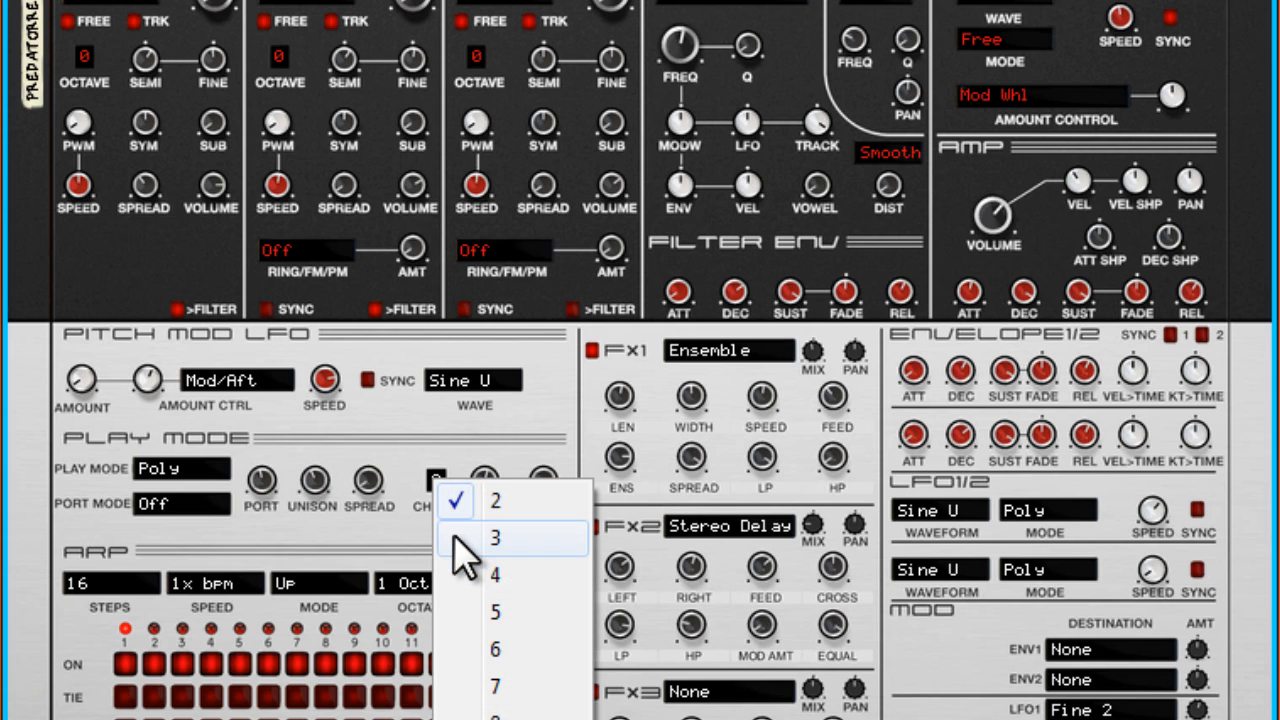
left_click(495, 539)
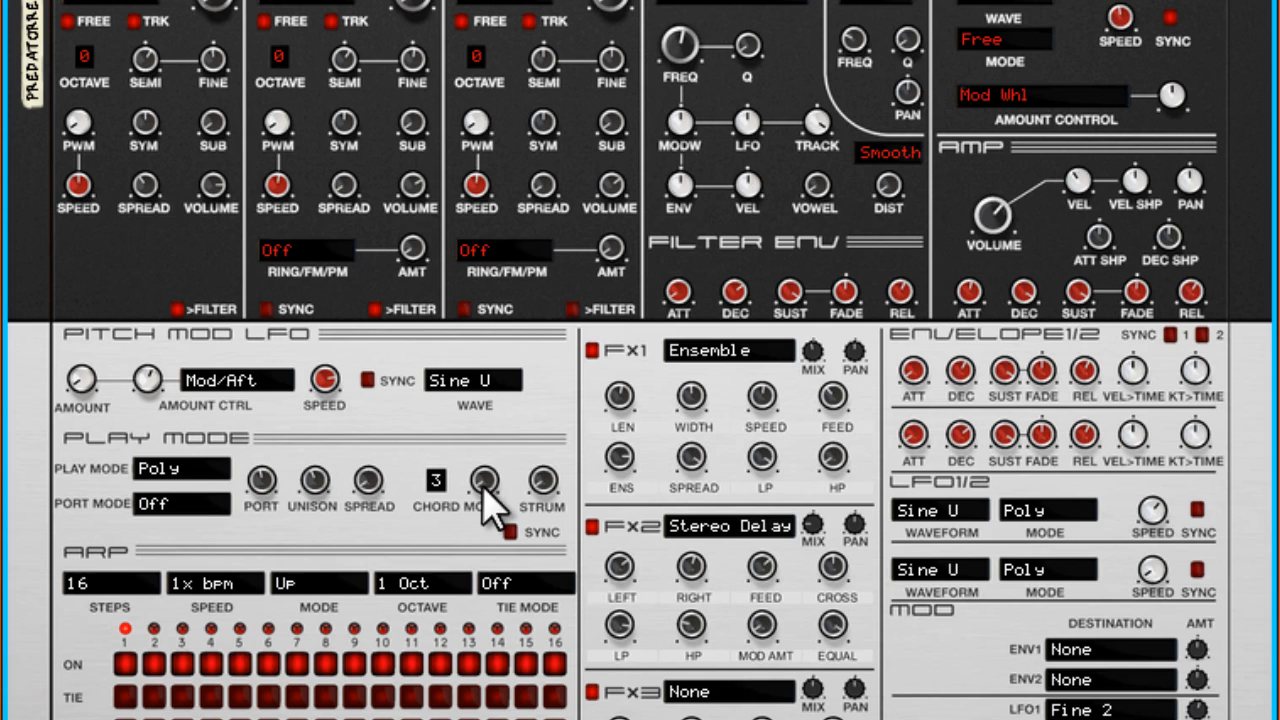
mouse_move(483, 483)
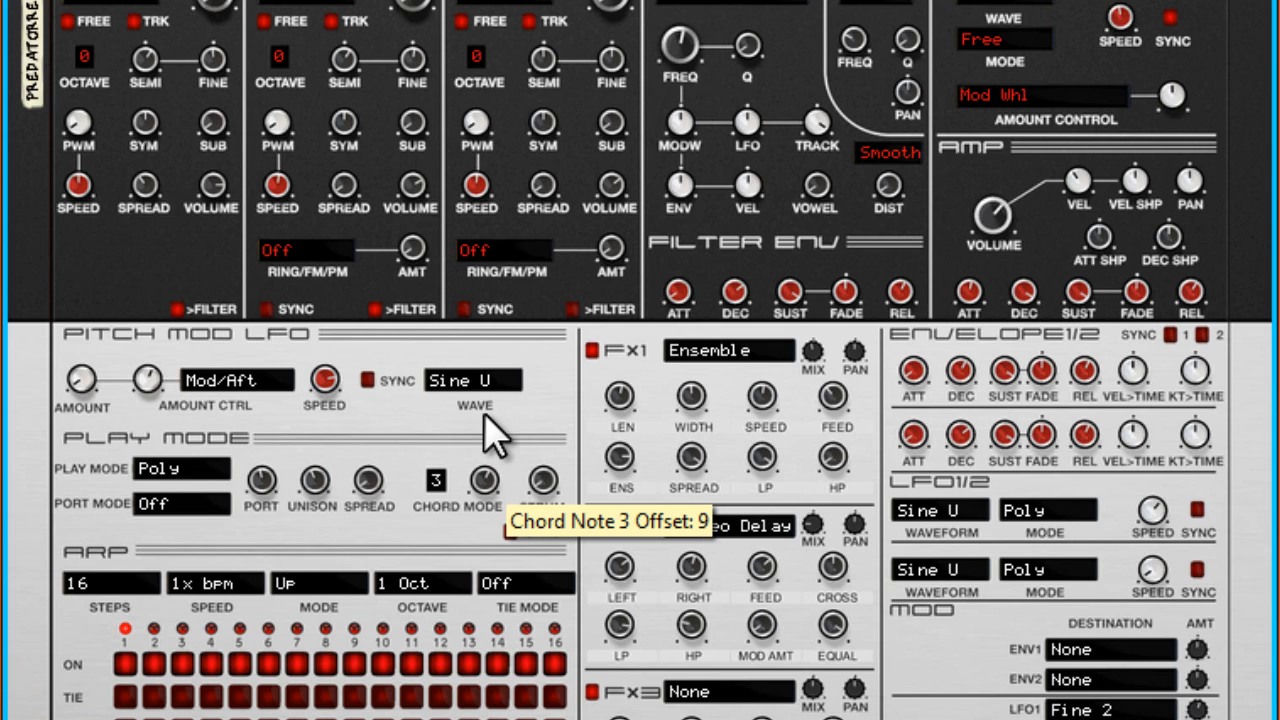
mouse_move(490, 490)
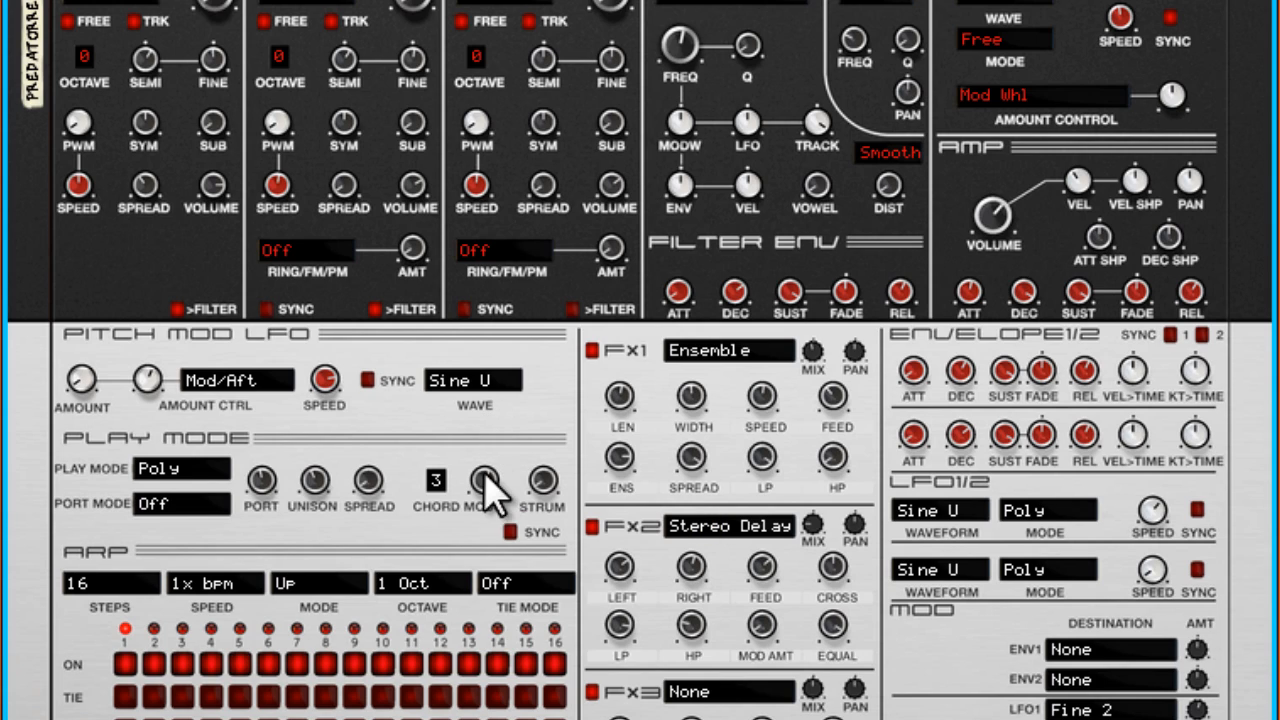
mouse_move(490, 530)
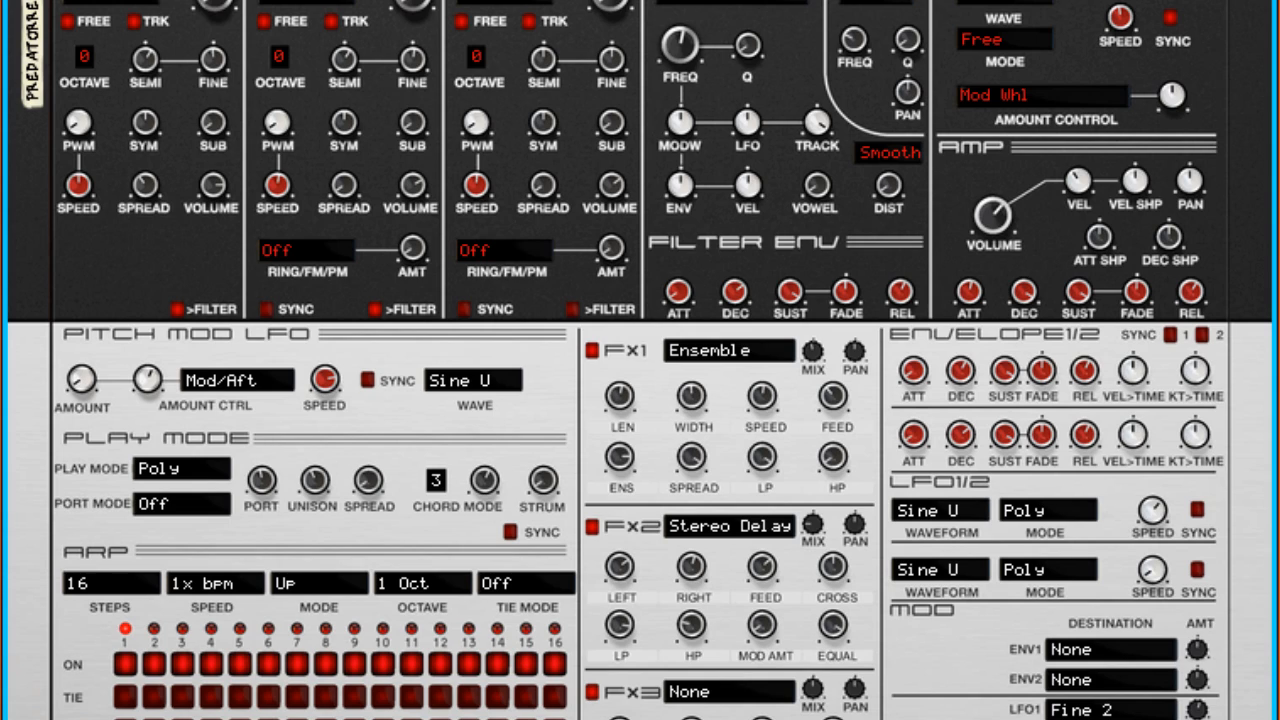
mouse_move(543, 480)
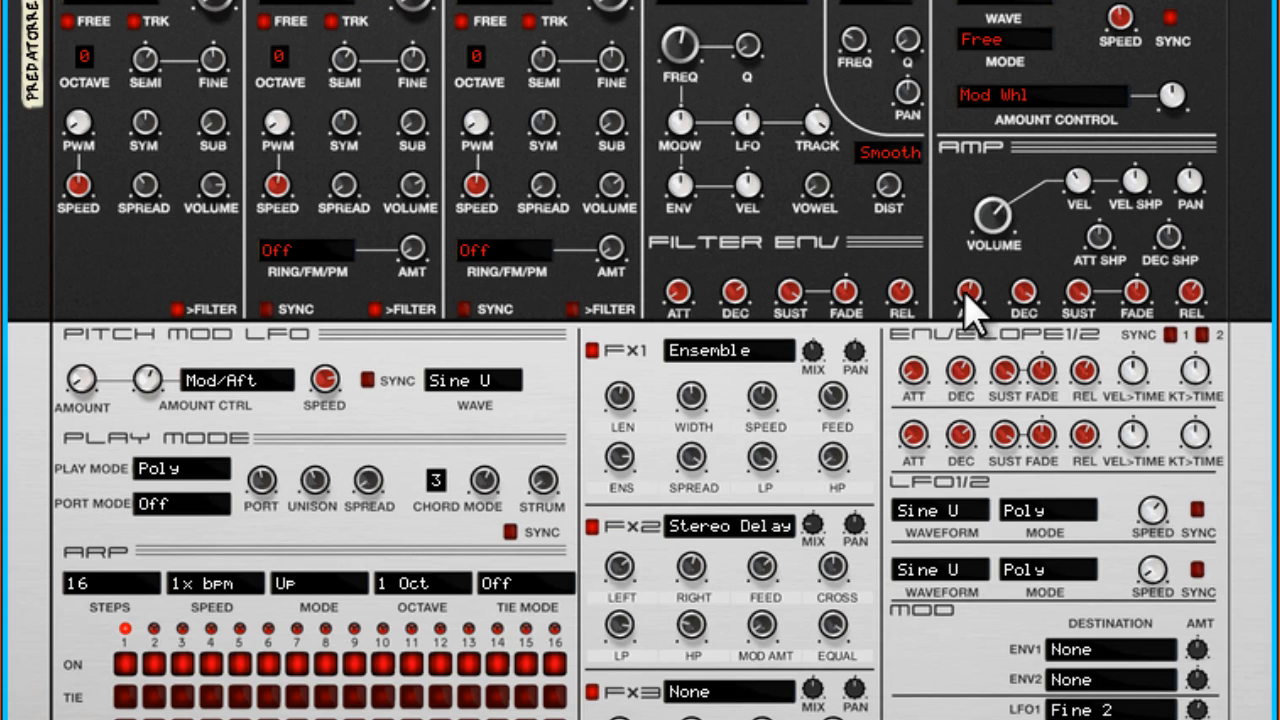
mouse_move(1210, 305)
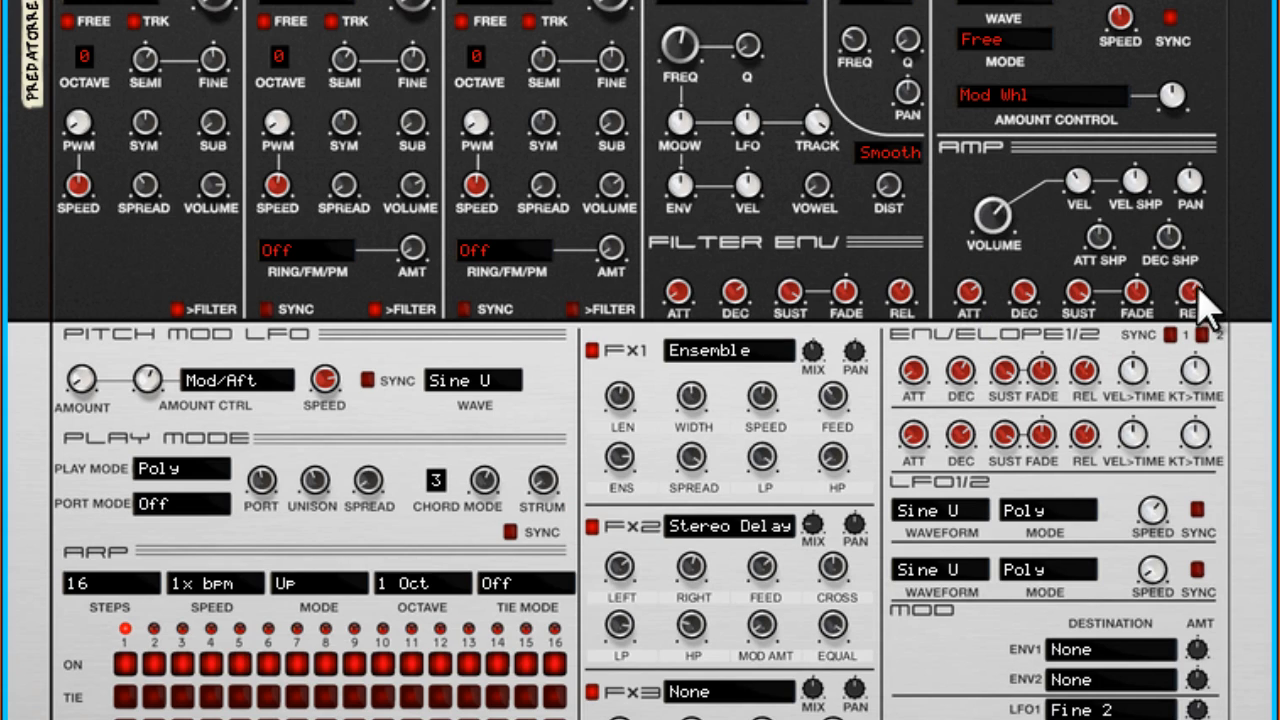
mouse_move(1100, 345)
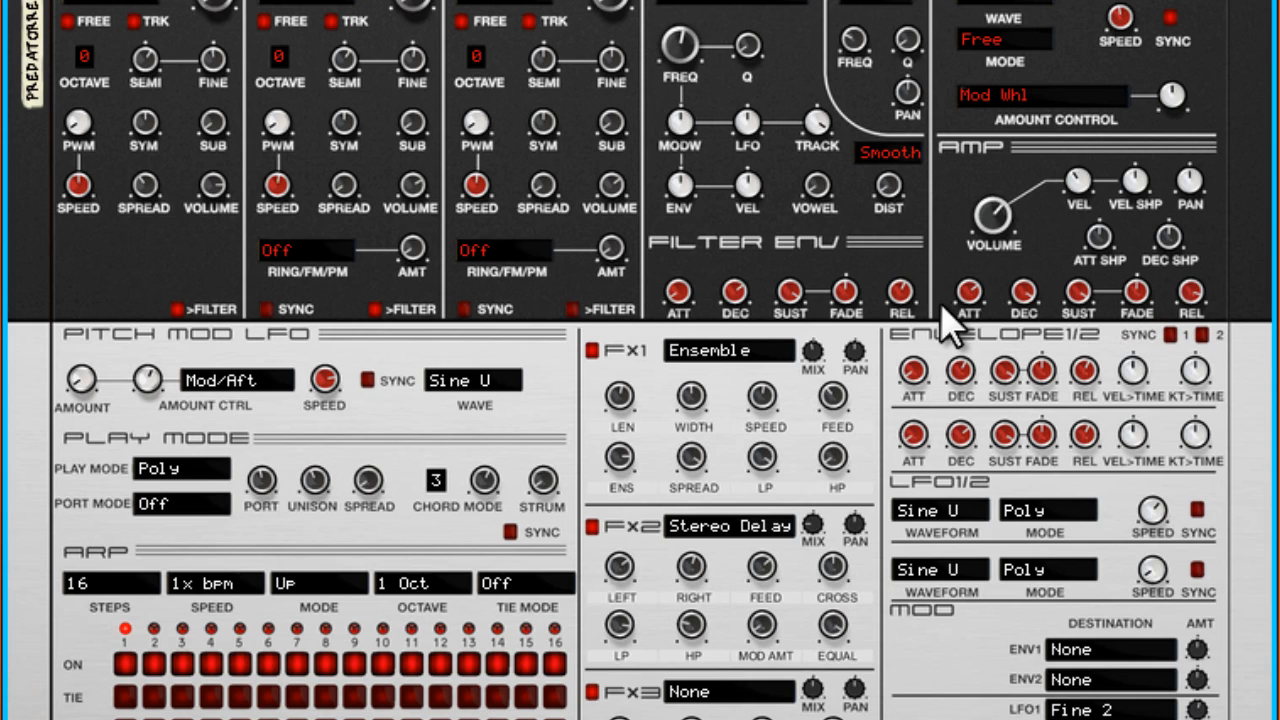
mouse_move(1058, 315)
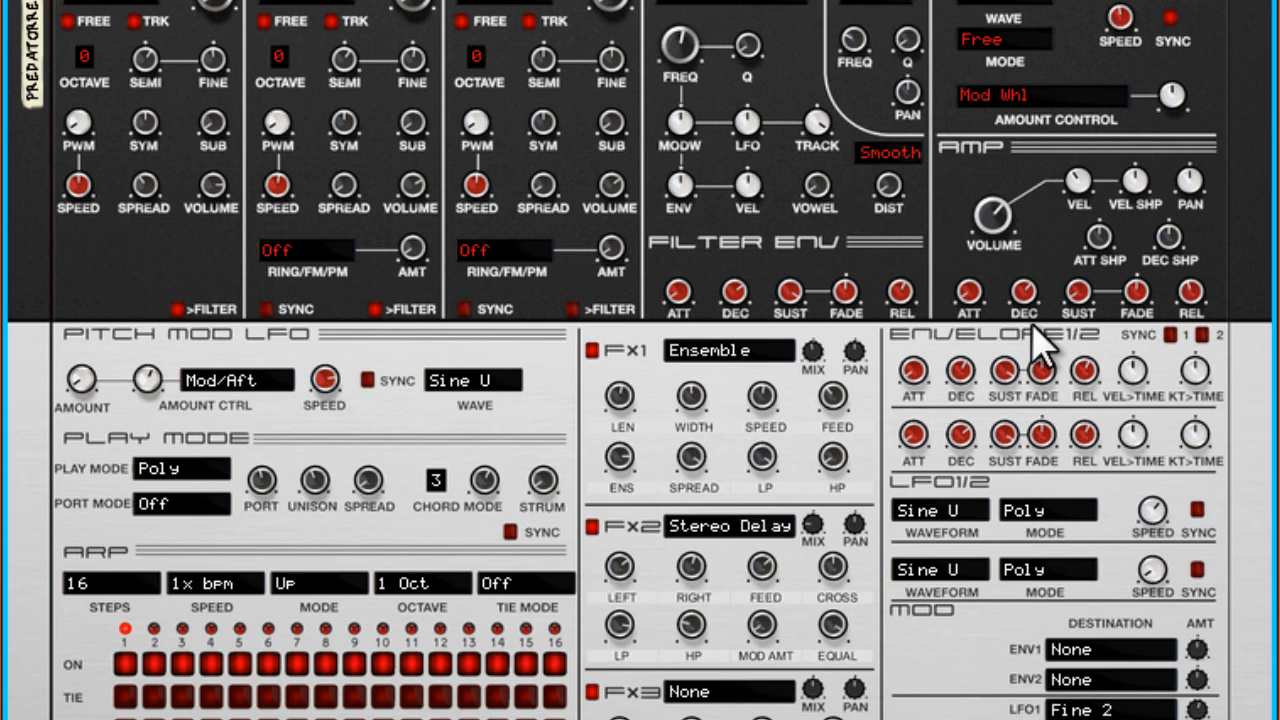
mouse_move(490, 420)
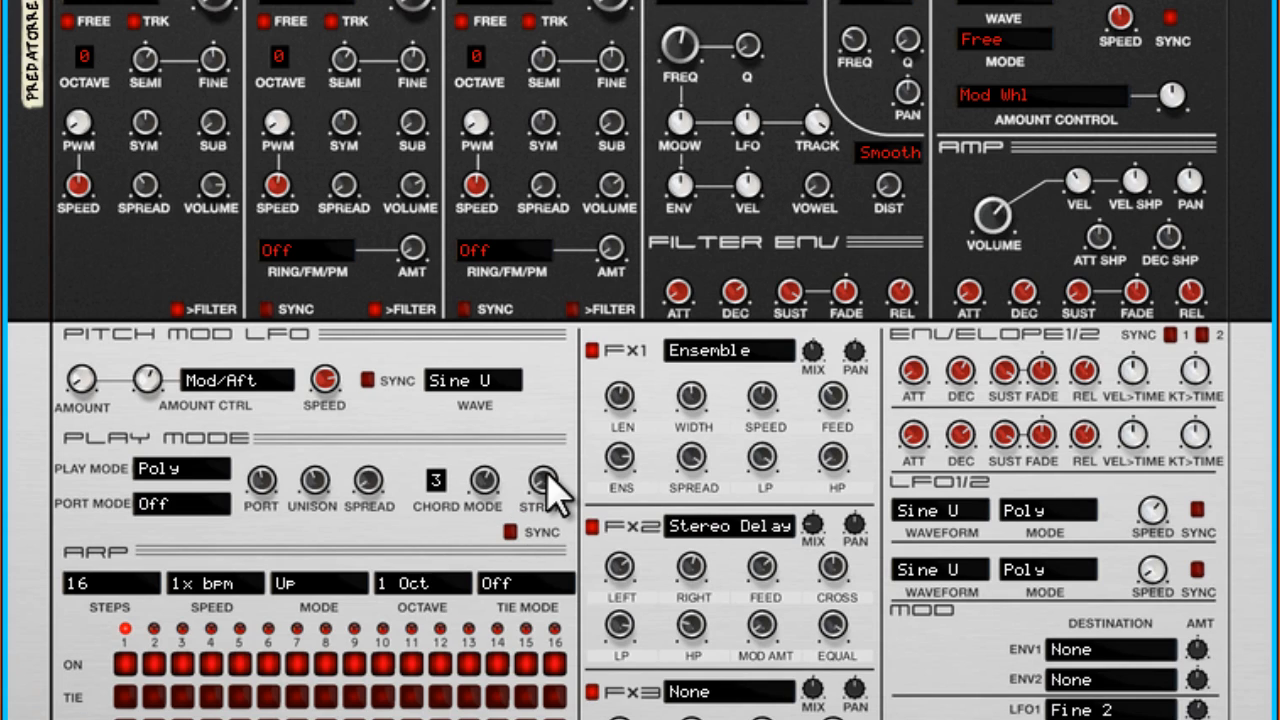
mouse_move(540, 480)
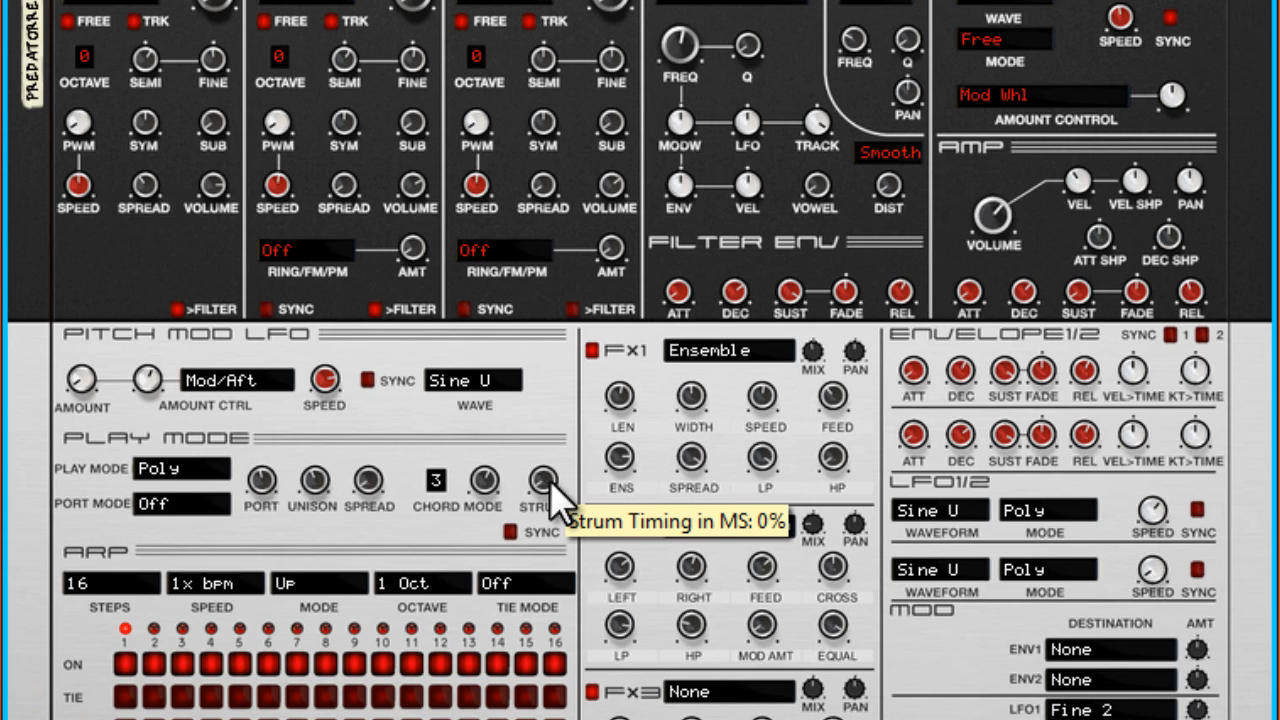
mouse_move(555, 495)
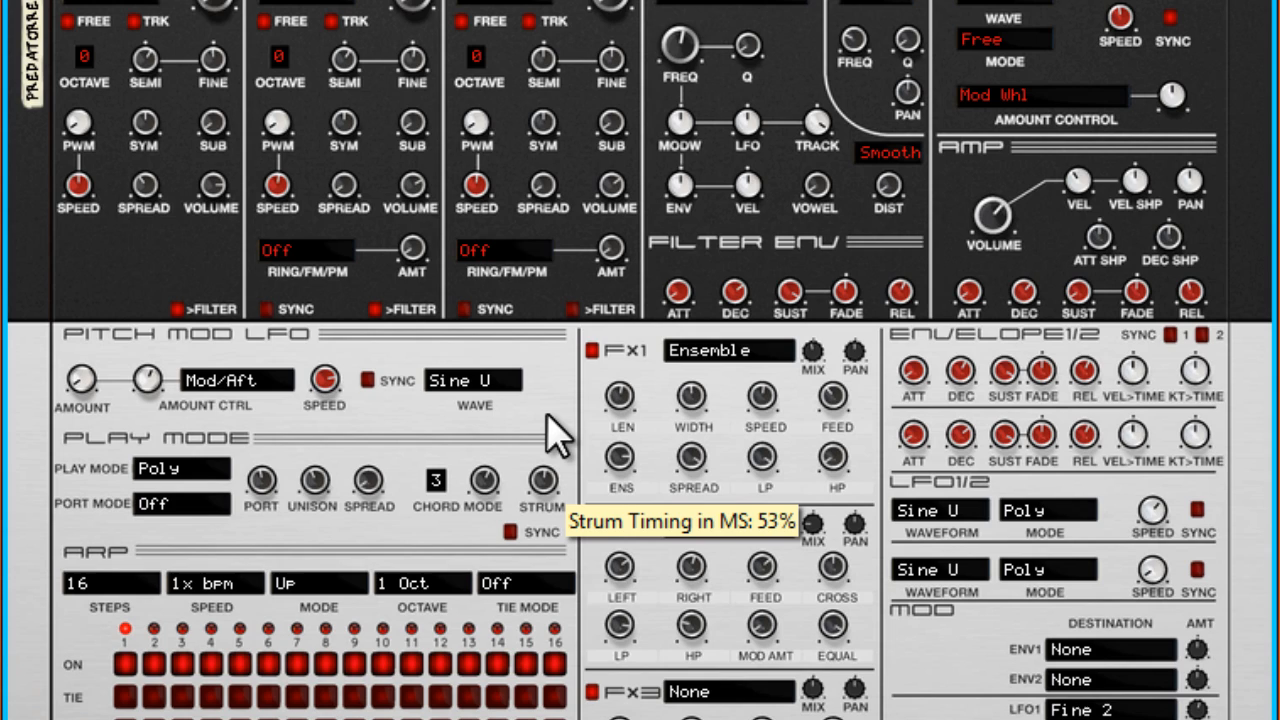
Step: Raise the Strum knob from 0% to about 53%
left_click_drag(560, 430, 560, 410)
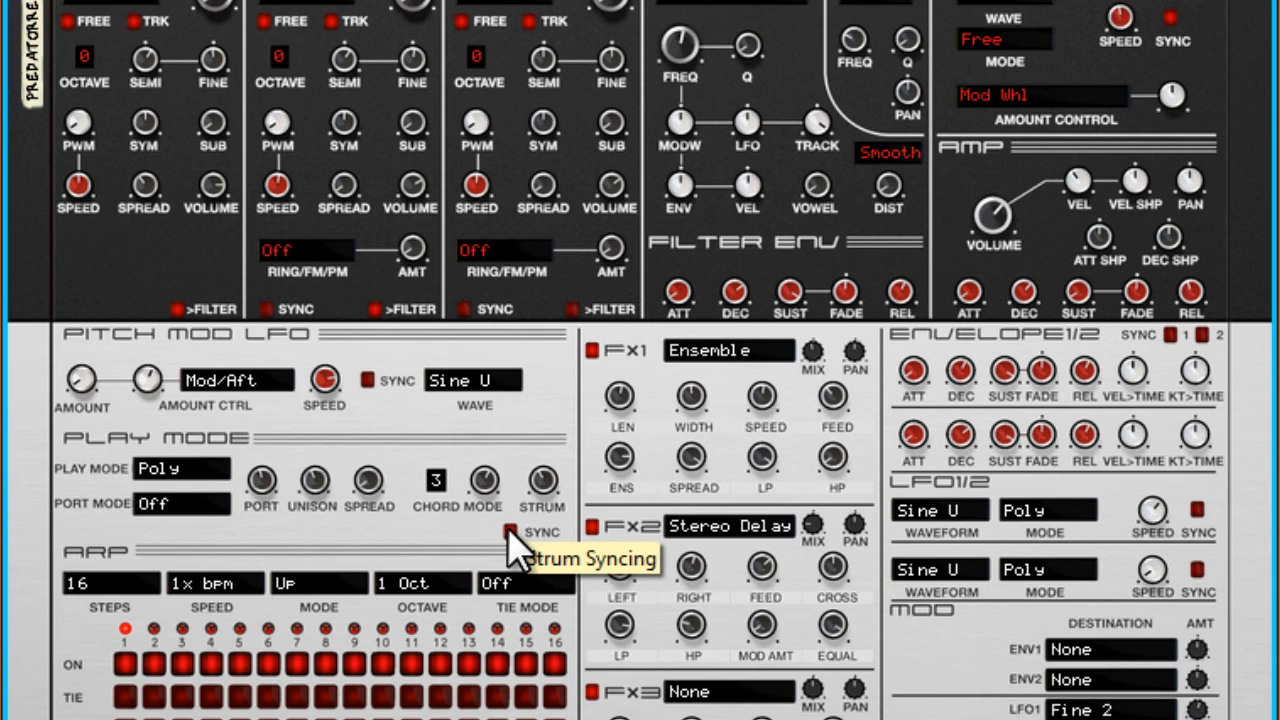
mouse_move(545, 490)
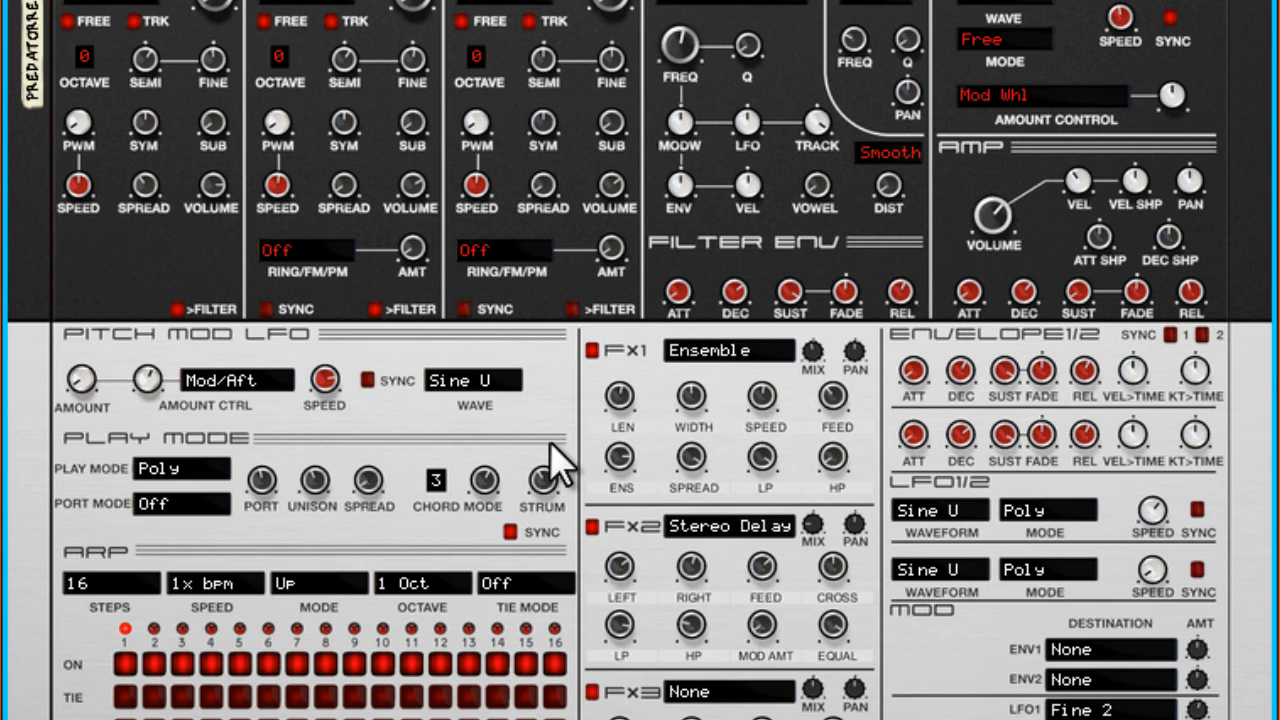
mouse_move(1200, 295)
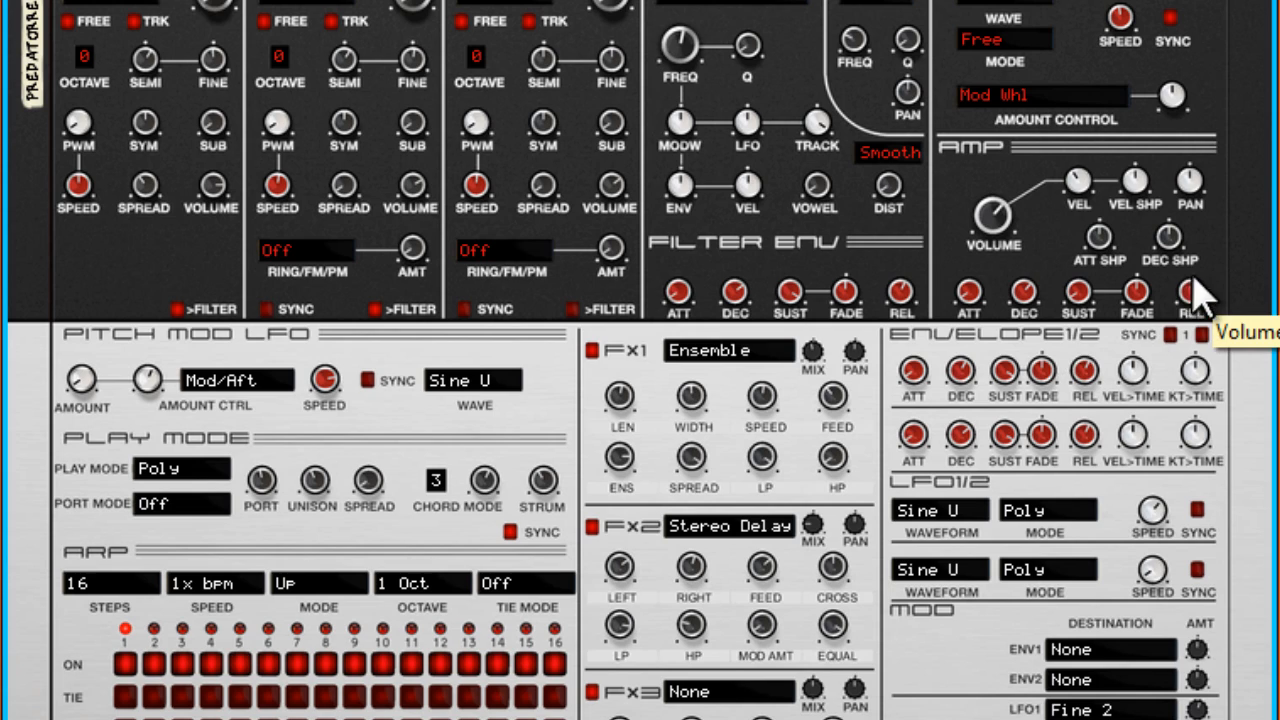
mouse_move(1040, 290)
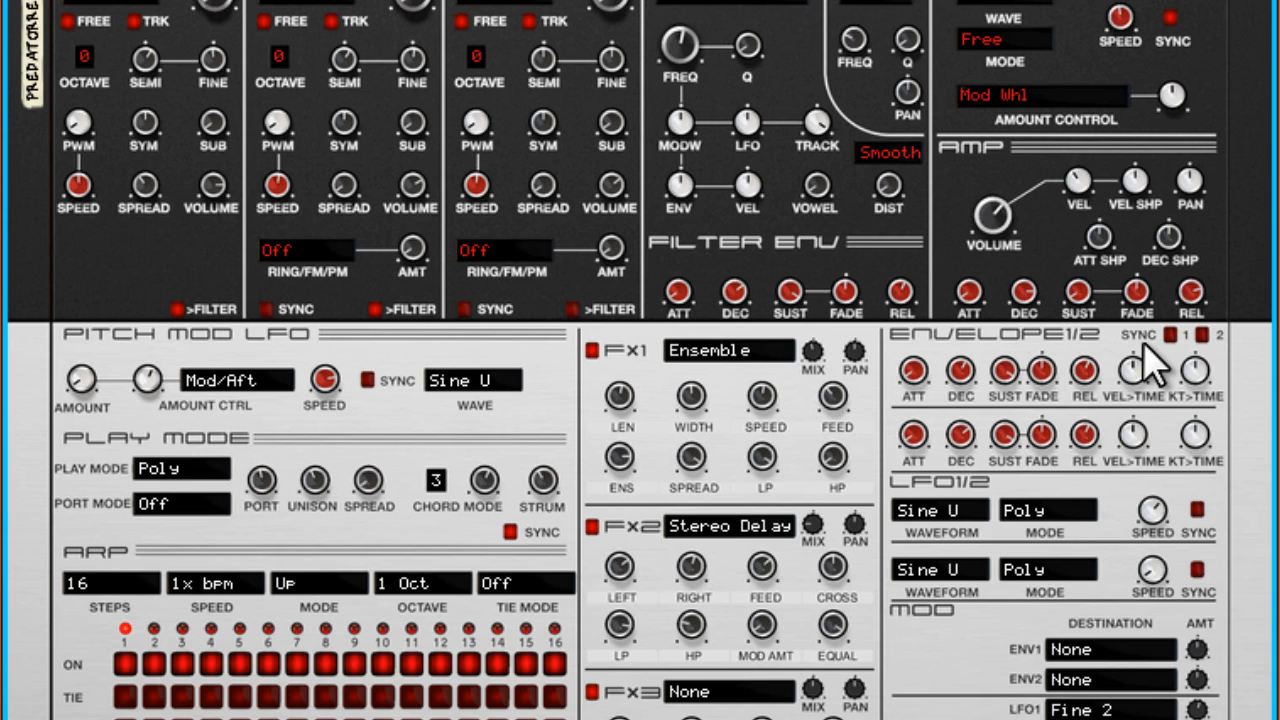
mouse_move(465, 535)
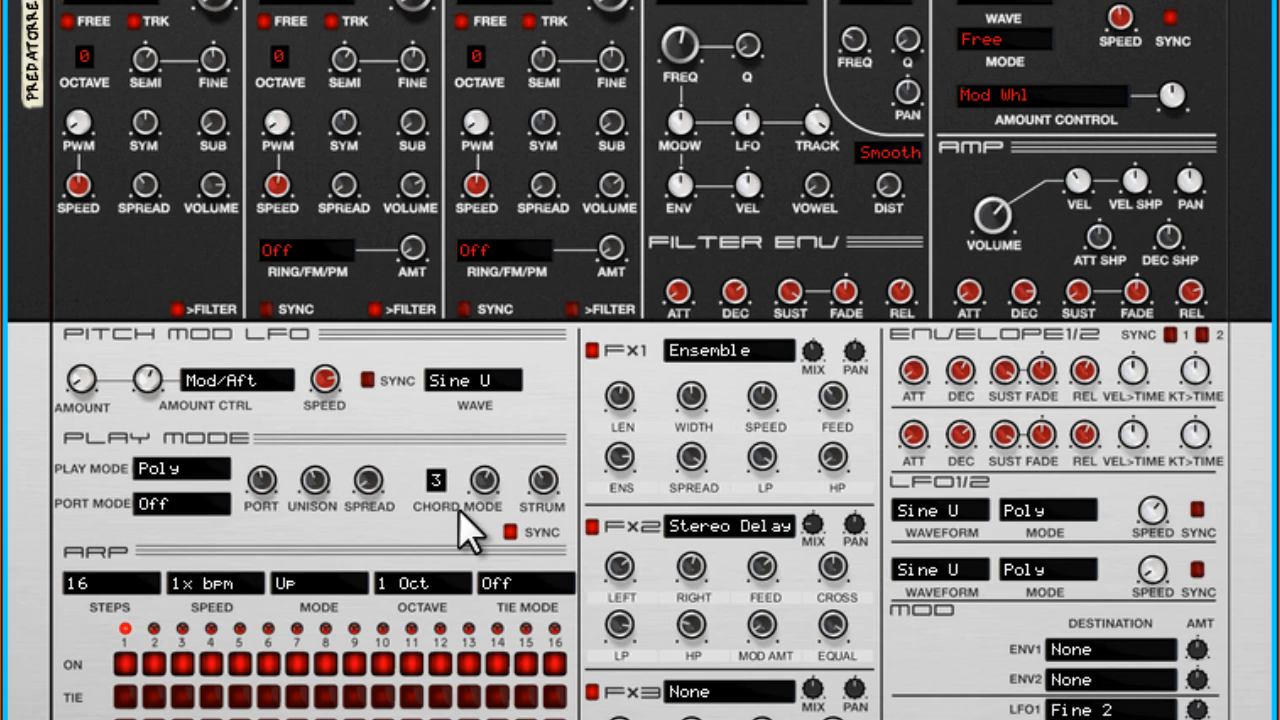
mouse_move(445, 515)
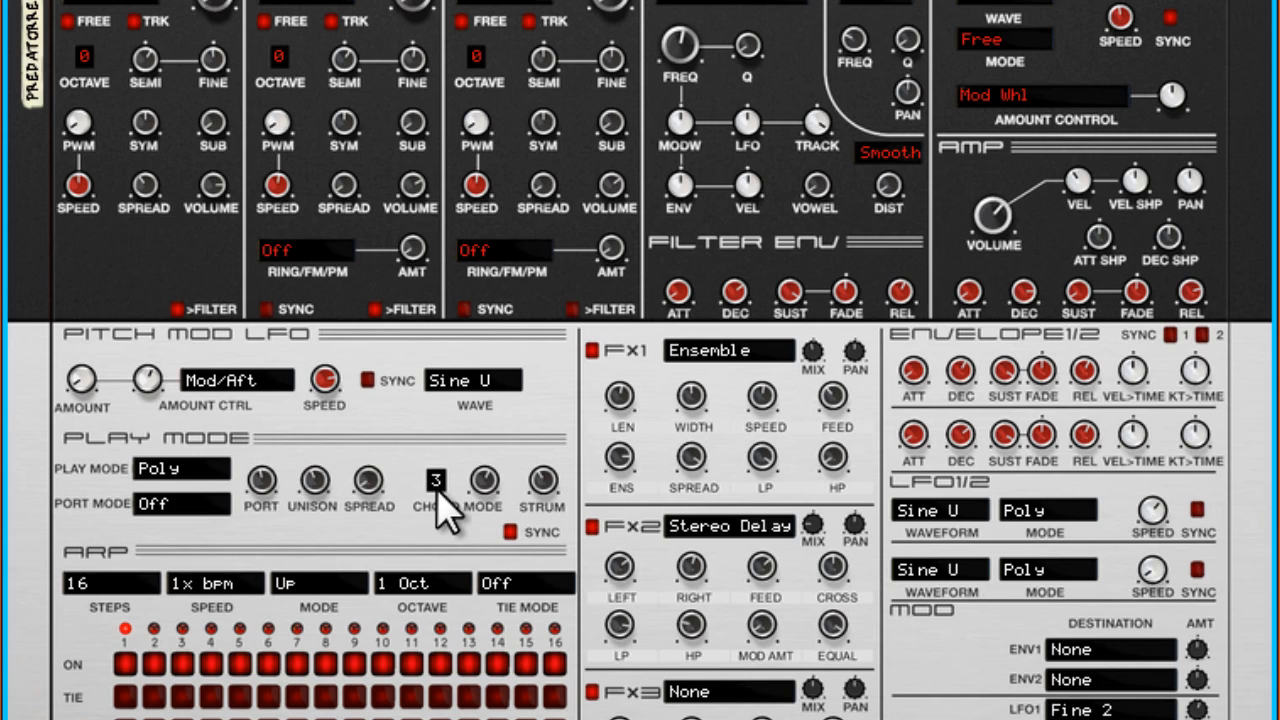
mouse_move(500, 490)
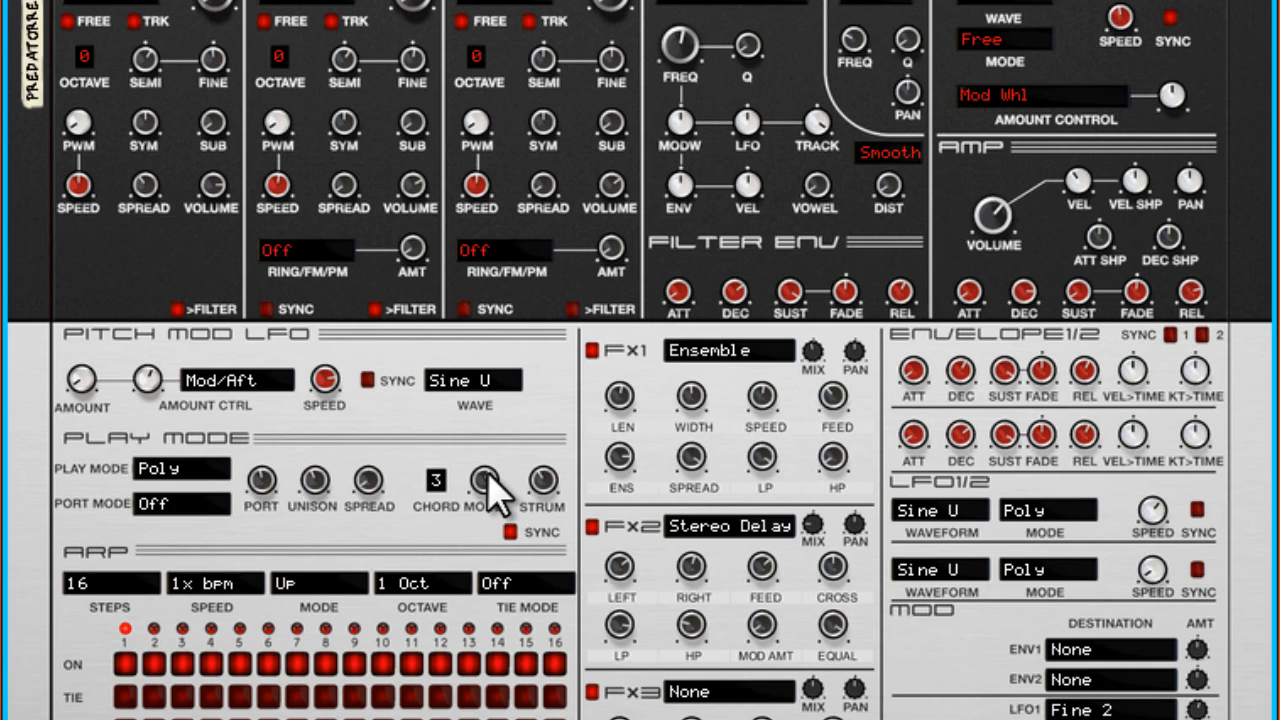
mouse_move(478, 480)
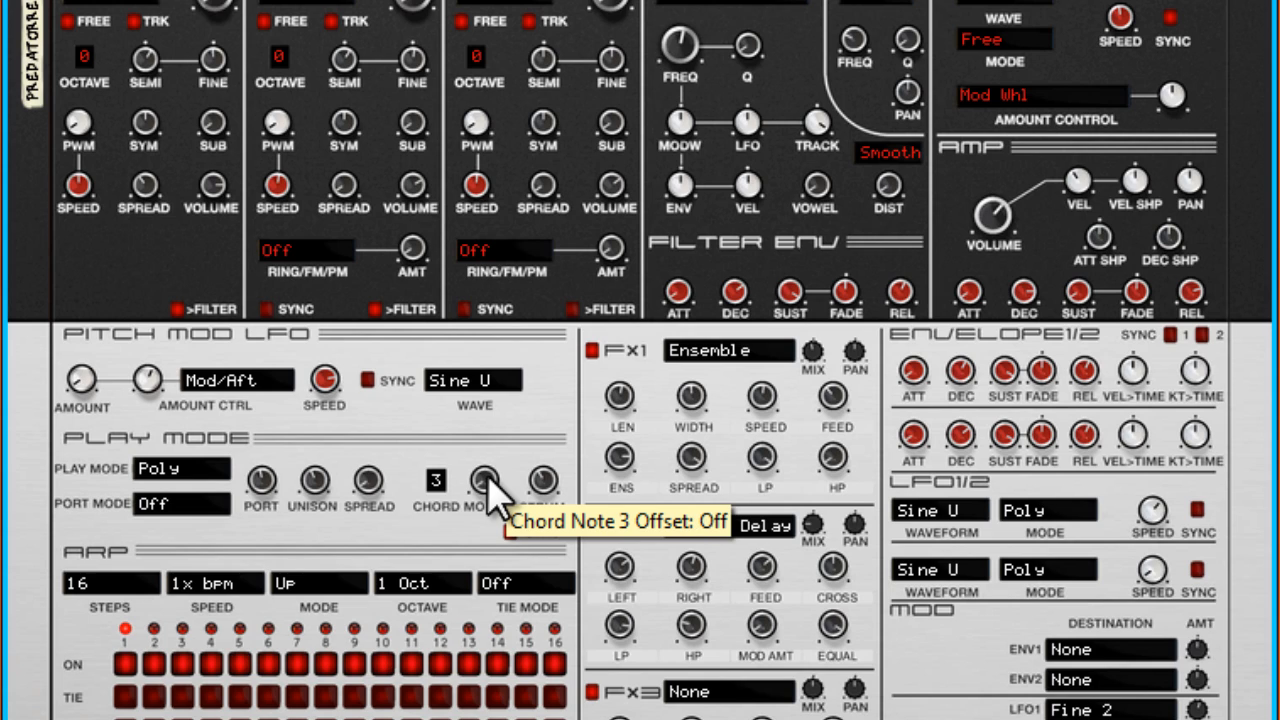
Step: Set the Chord Mode display back to 2 notes, leaving the offset at Off
left_click(437, 480)
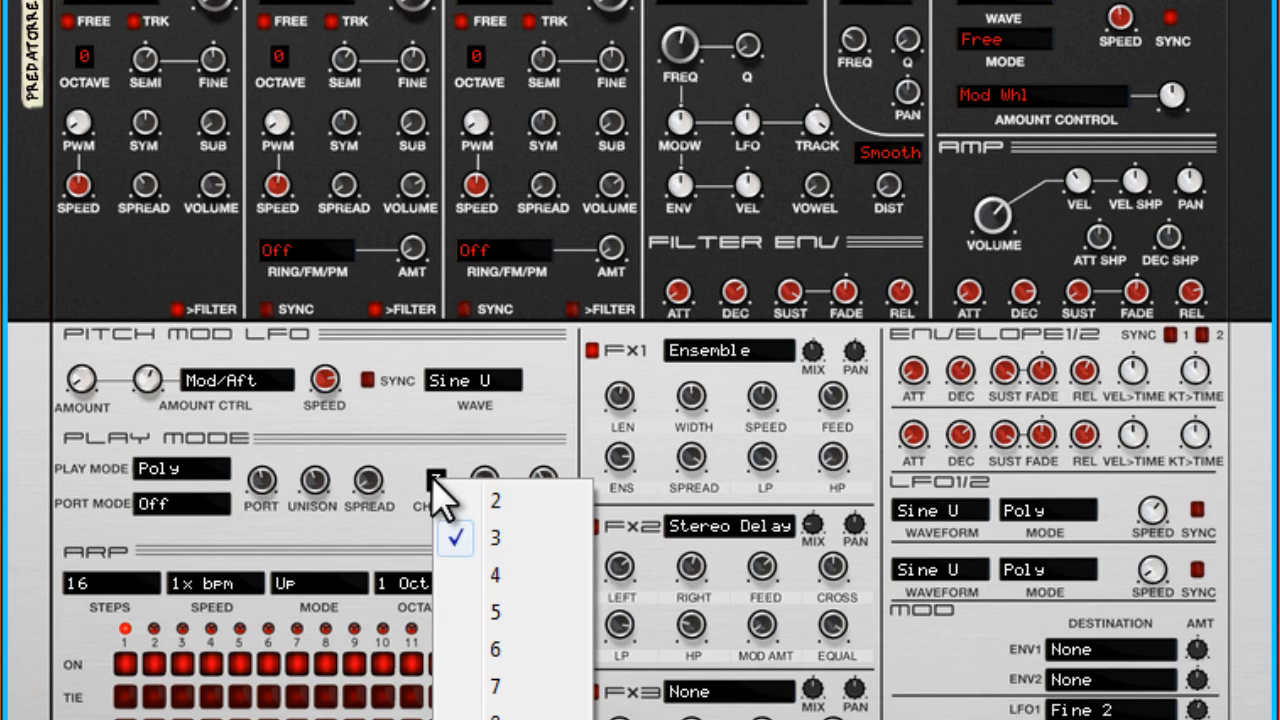
left_click(490, 540)
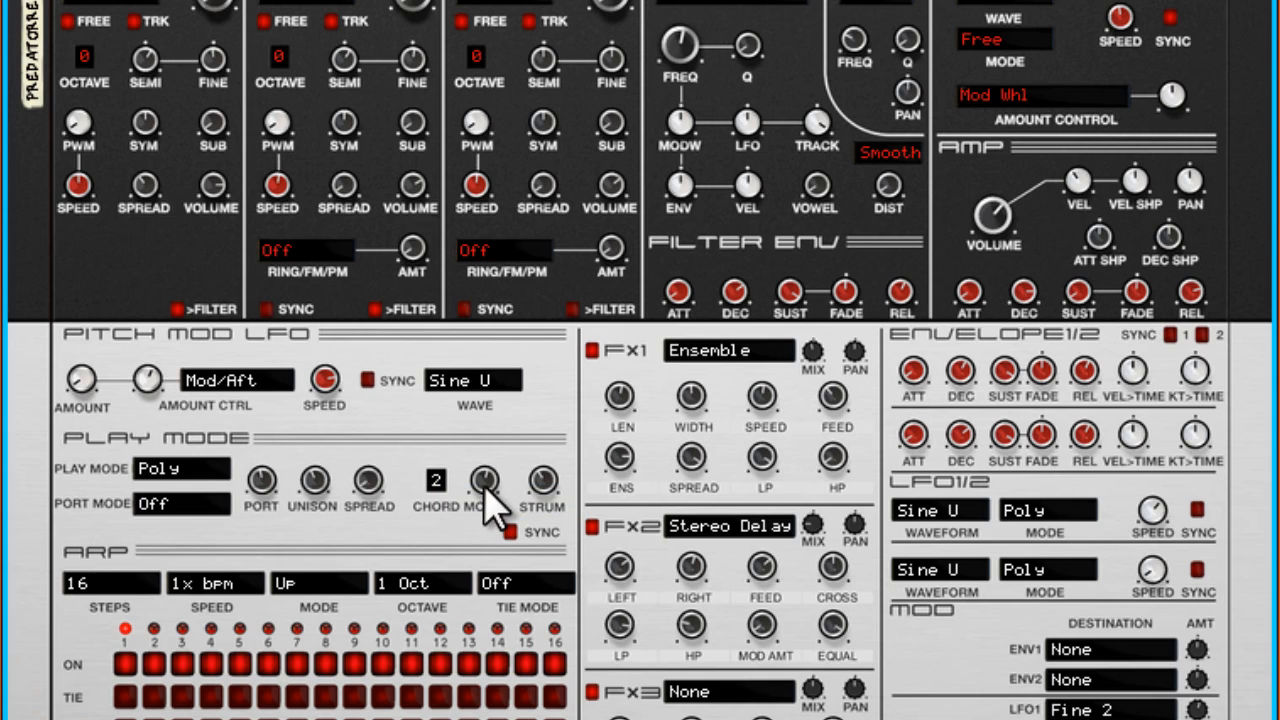
mouse_move(485, 485)
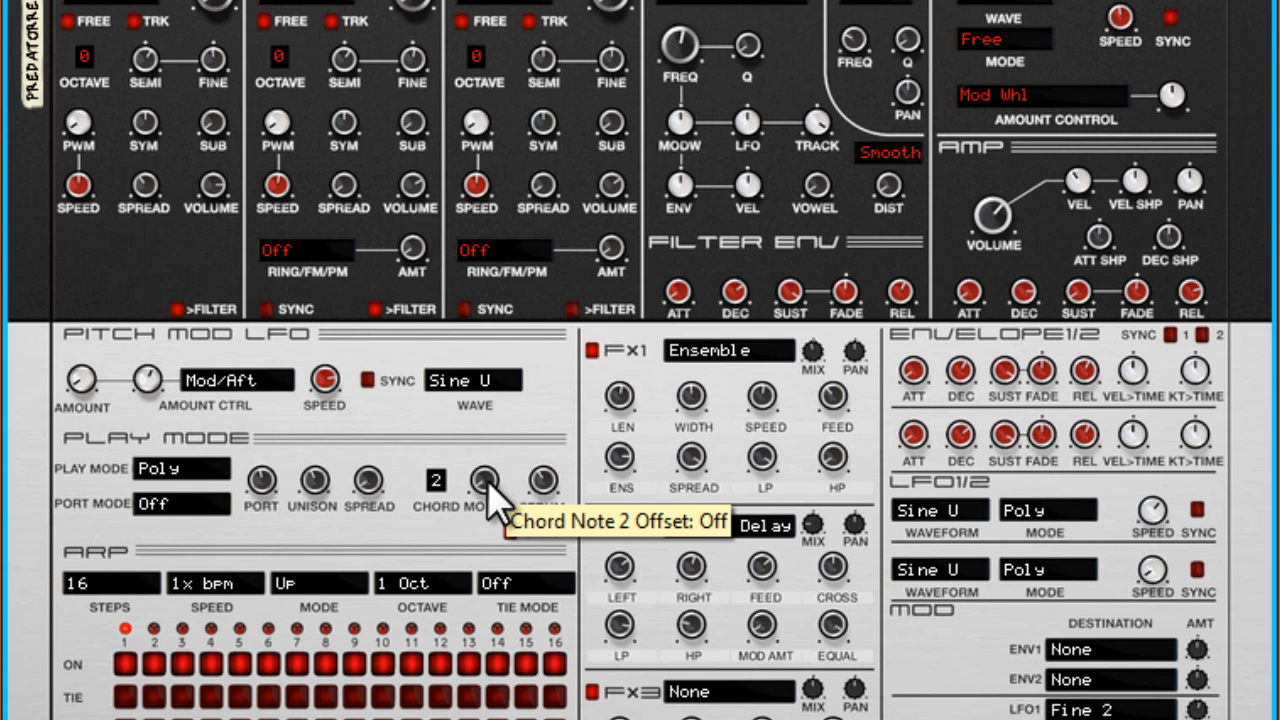